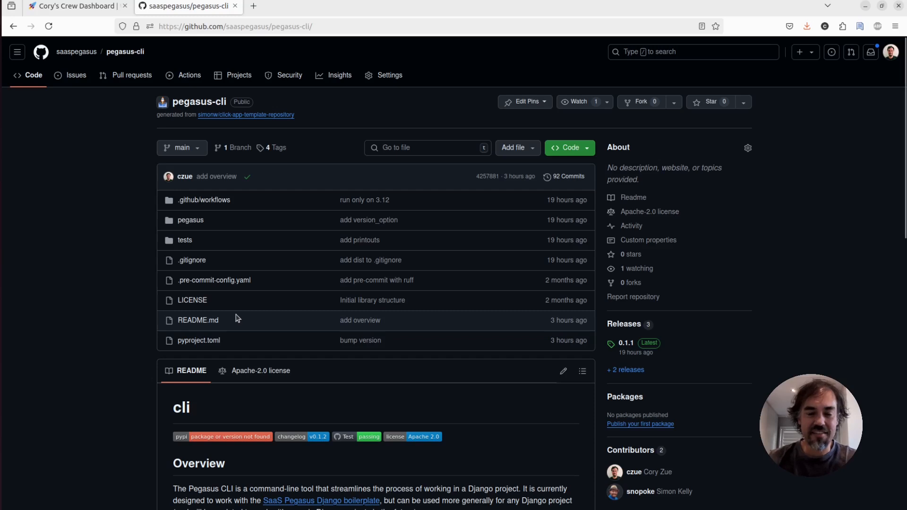
# - Scroll the pegasus-cli README to read its overview and example startapp command
pyautogui.scroll(-3)
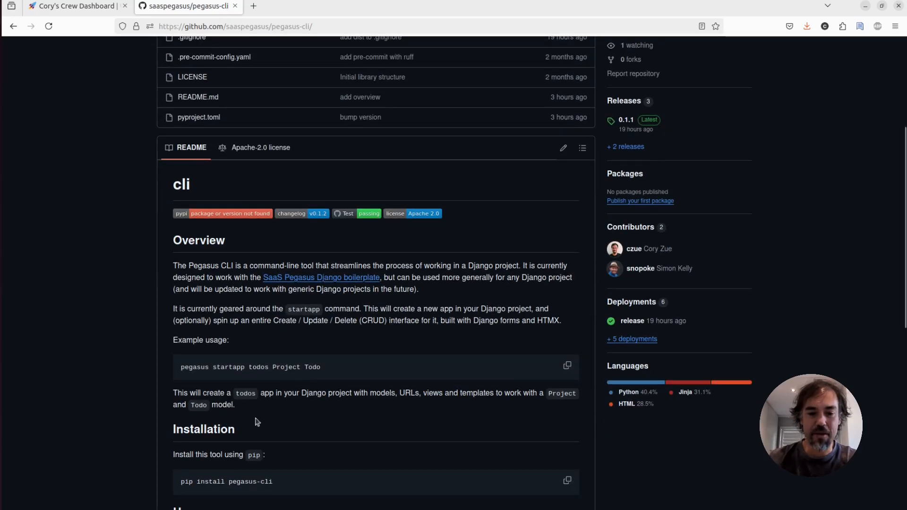
pyautogui.tripleClick(226, 481)
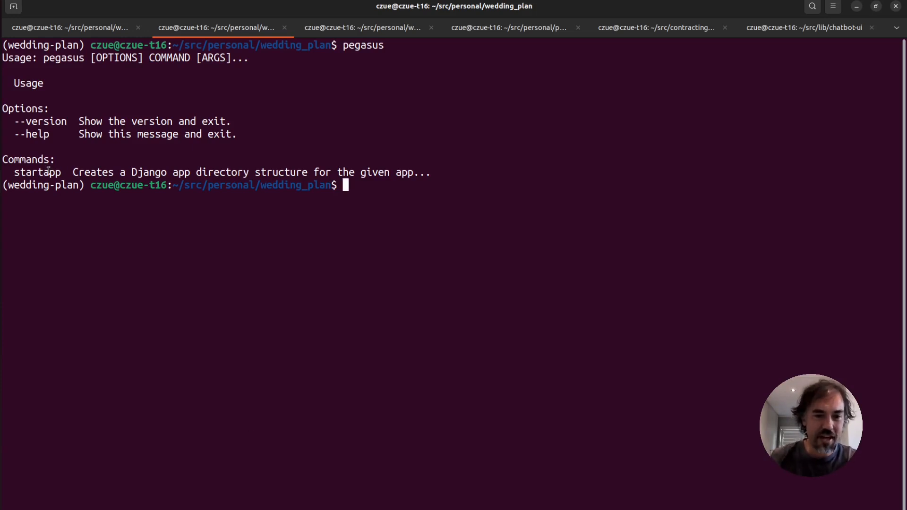
# - View the pegasus startapp help with its arguments and options, then clear the terminal
pyautogui.write('pegasus startapp')
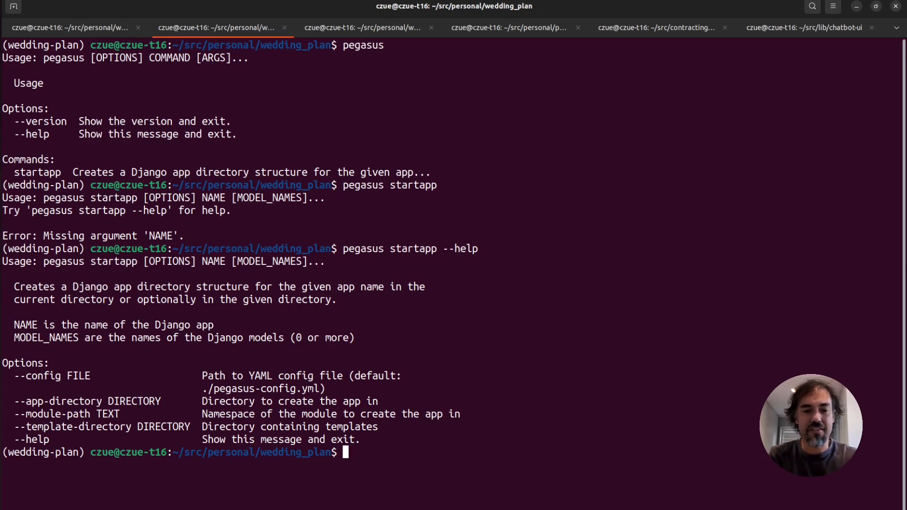
pyautogui.press('ctrl+l')
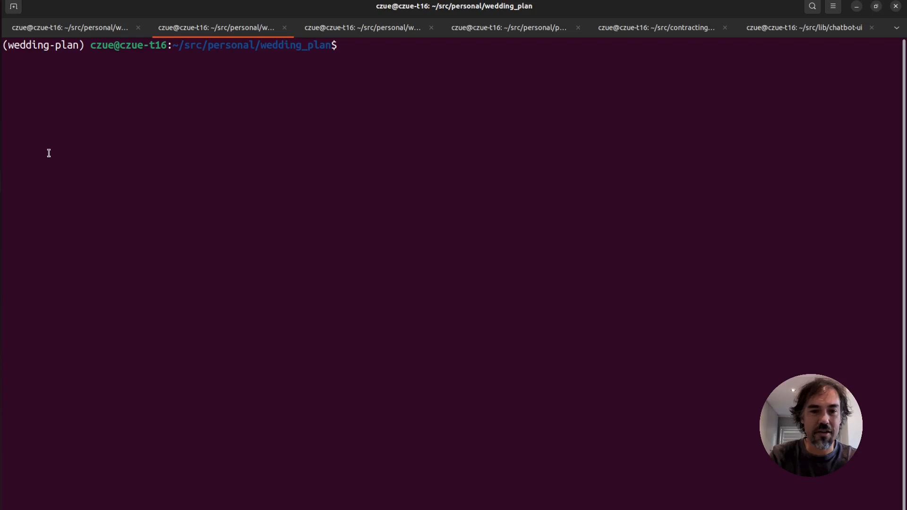
# - Run pegasus startapp todos to generate the todos Django app
pyautogui.write('pegasus')
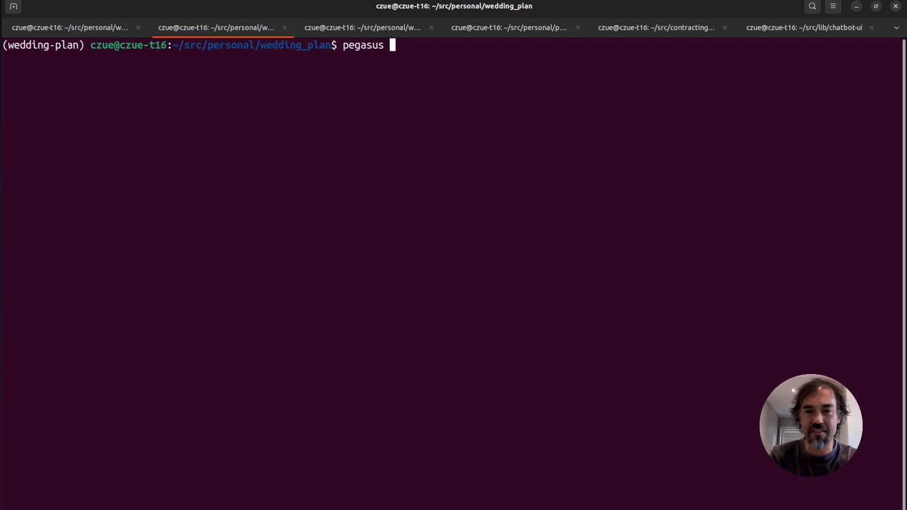
pyautogui.write('startapp')
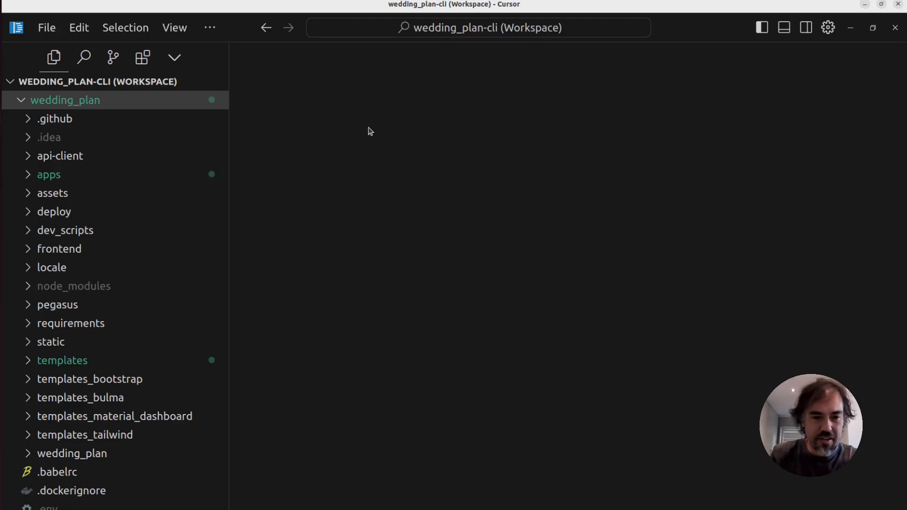
pyautogui.moveTo(157, 168)
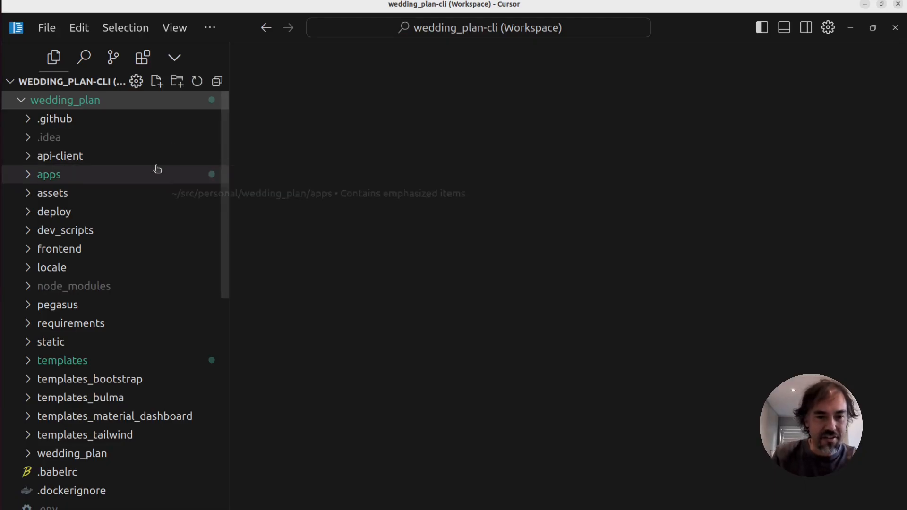
# - Expand the apps folder in Explorer to show the generated todos app files
pyautogui.click(49, 174)
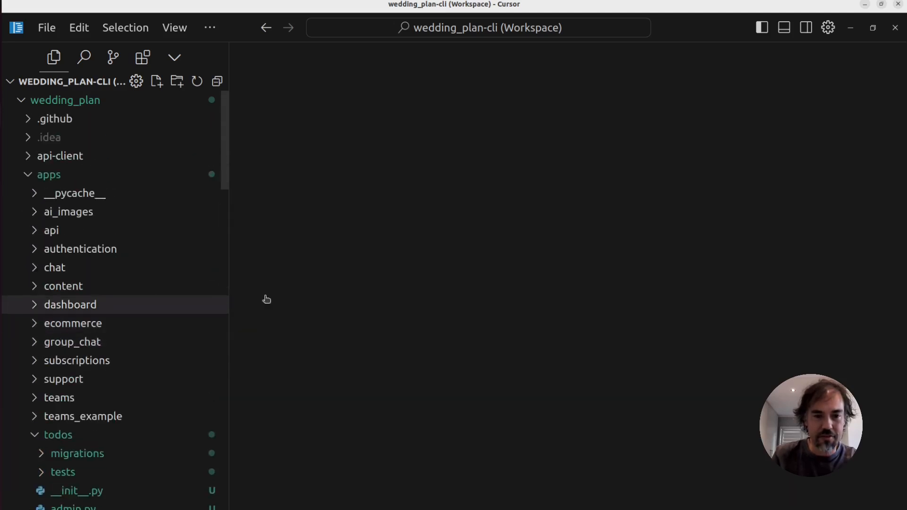
pyautogui.moveTo(403, 296)
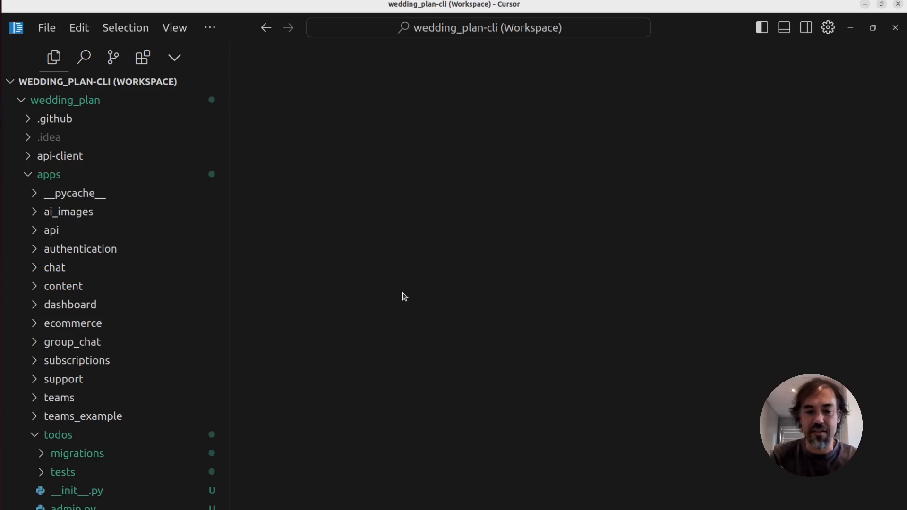
# - Add path("todos/", include("apps.todos.urls")) to urlpatterns in the project's urls.py
pyautogui.press('ctrl+p')
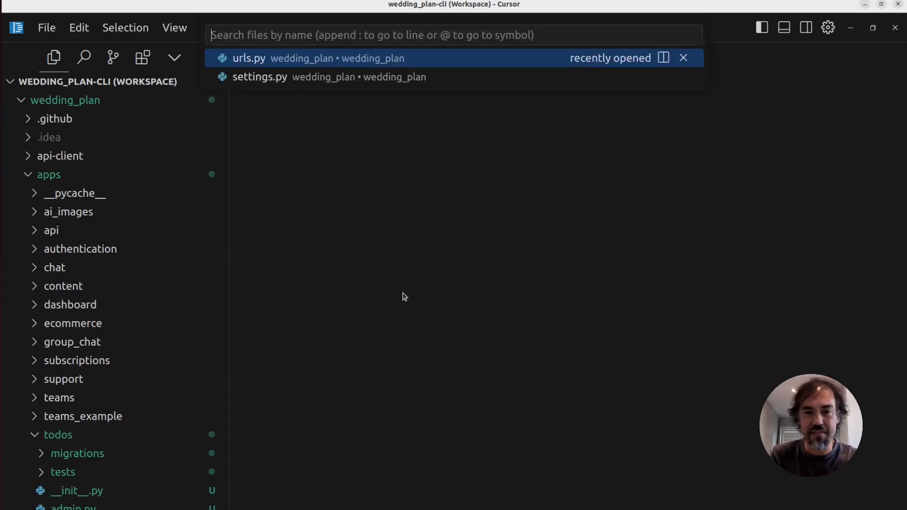
pyautogui.click(249, 58)
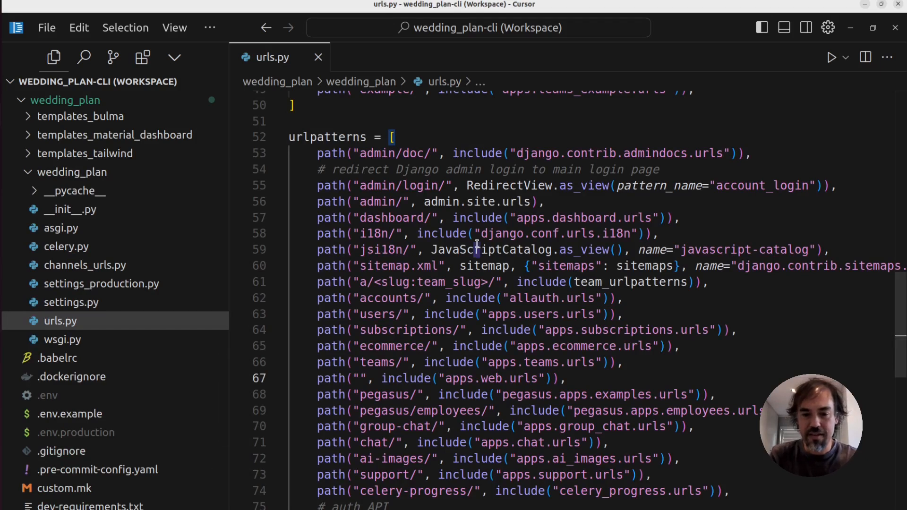
pyautogui.write('pru')
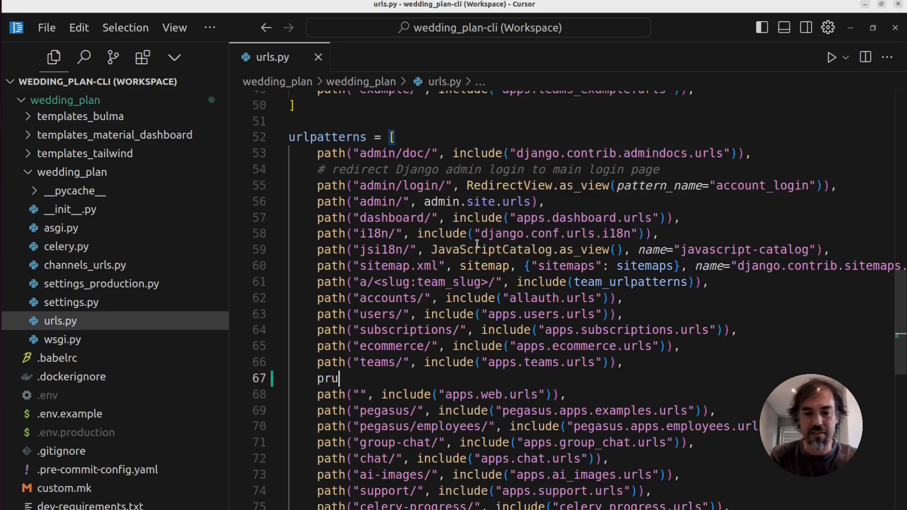
pyautogui.write('path("api/v1/", include("apps.api.urls")),')
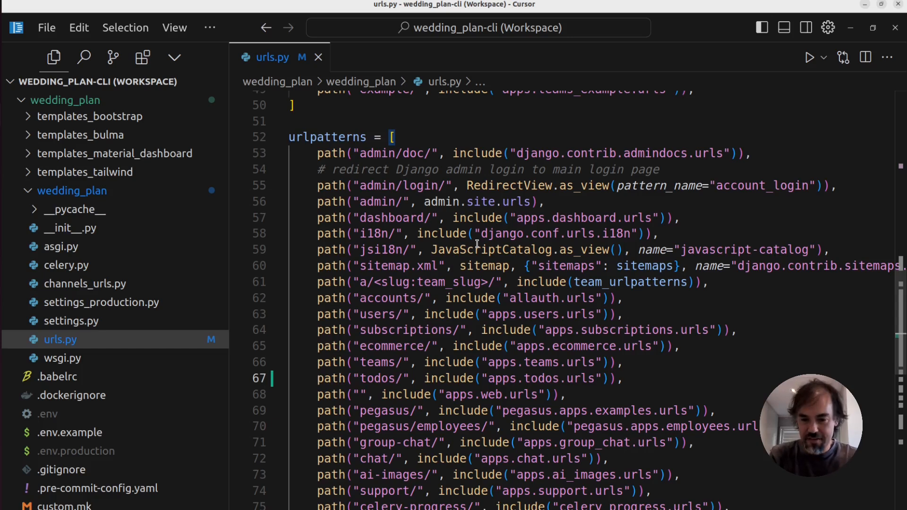
# - Add "apps.todos.apps.TodosConfig" to PROJECT_APPS in settings.py
pyautogui.press('ctrl+p')
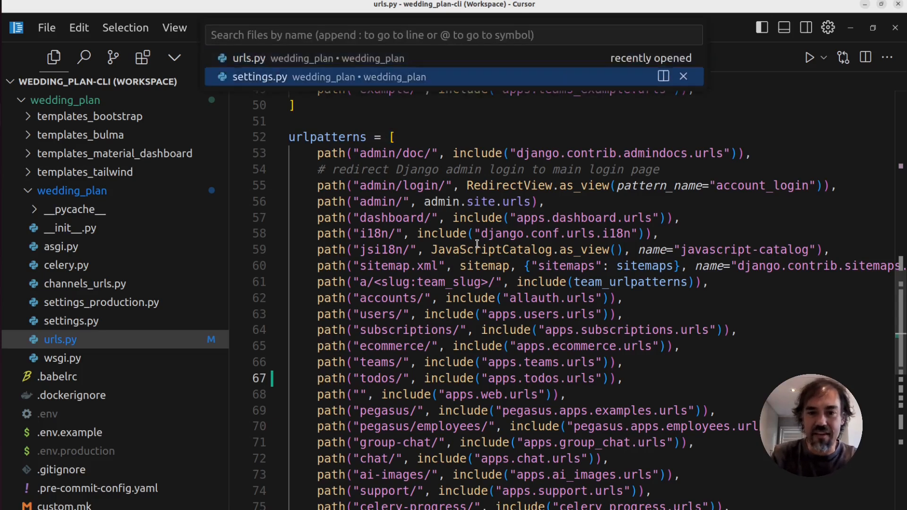
pyautogui.click(260, 77)
pyautogui.write('"apps.todos.apps.TodosConfig",')
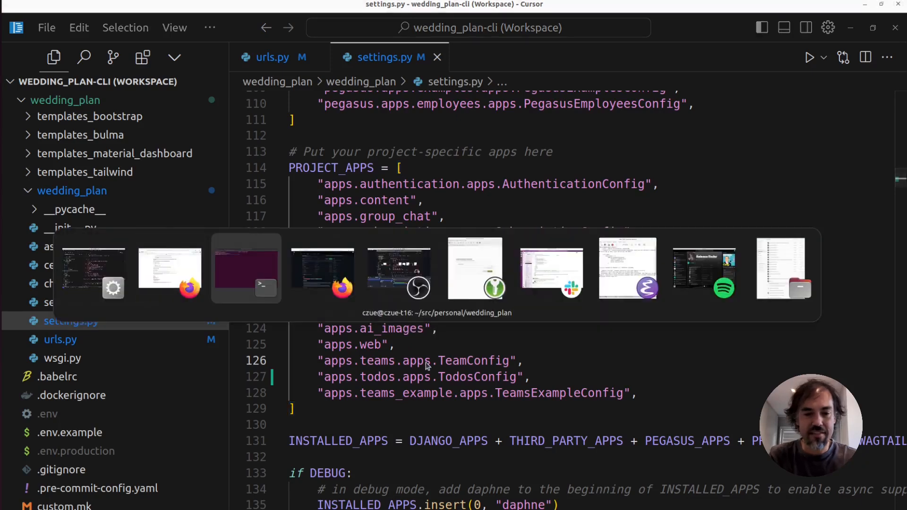
# - Load localhost:8000/todos/ in Firefox to see the 'Welcome to the todos app!' page
pyautogui.click(322, 269)
pyautogui.write('localhost:8000/to')
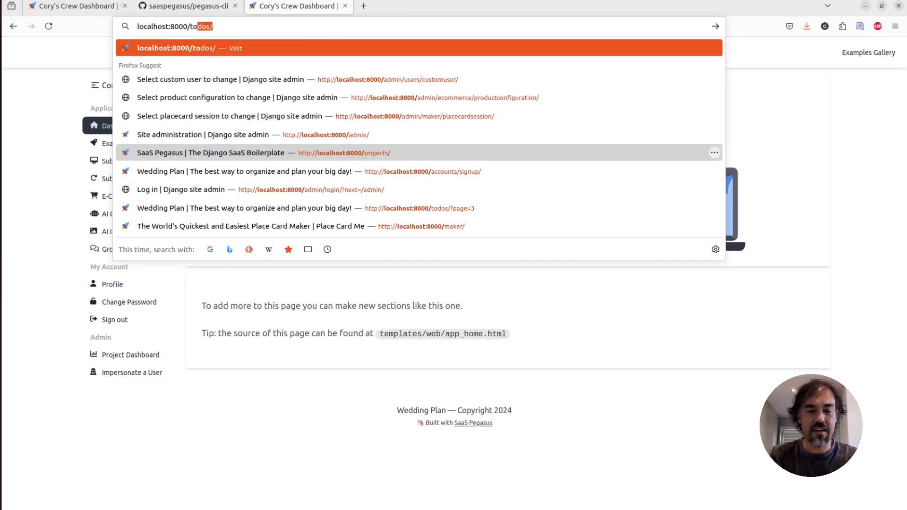
pyautogui.press('Enter')
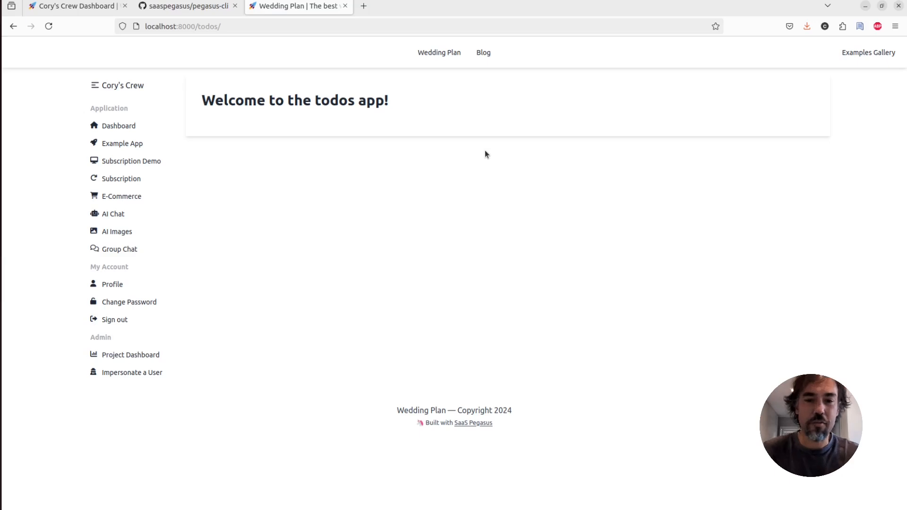
pyautogui.moveTo(376, 107)
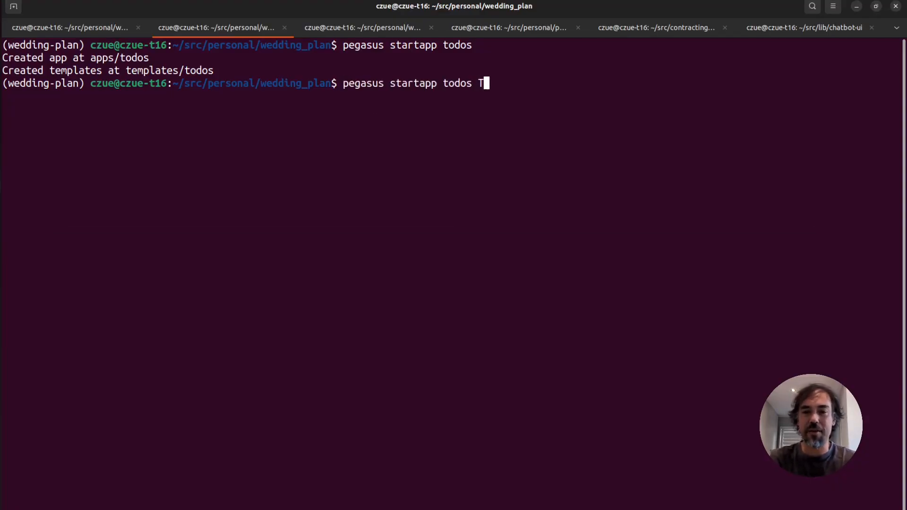
# - Run pegasus startapp todos Todo to regenerate the app with a Todo model
pyautogui.write('odos/')
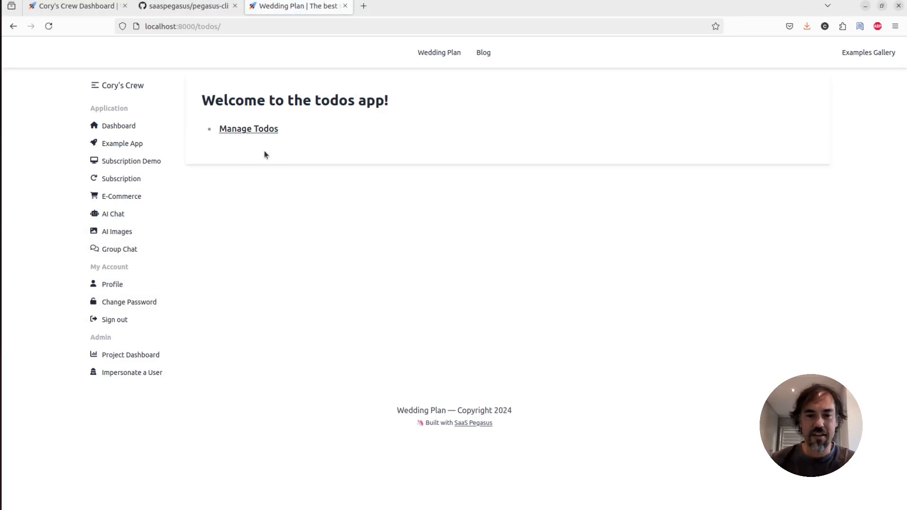
pyautogui.moveTo(262, 137)
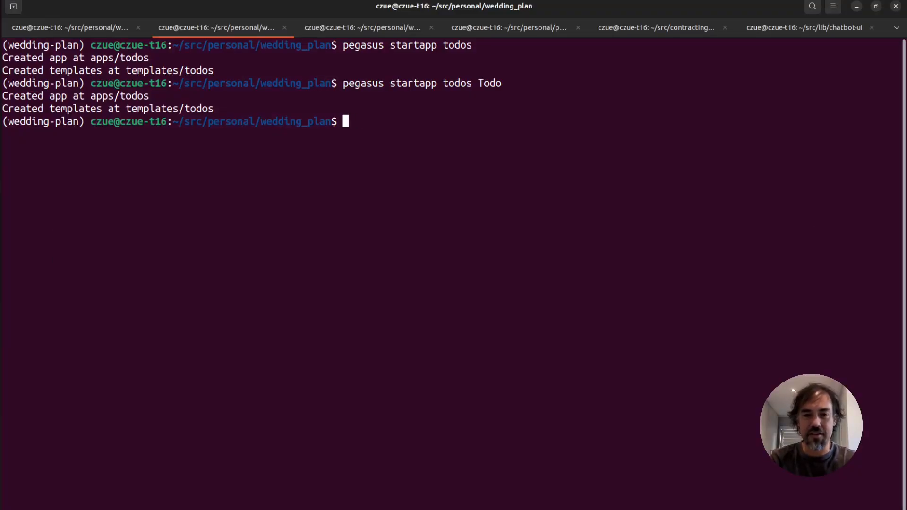
# - Run ./manage.py makemigrations todos to create 0001_initial.py, then ./manage.py migrate
pyautogui.write('./manage.py makemig')
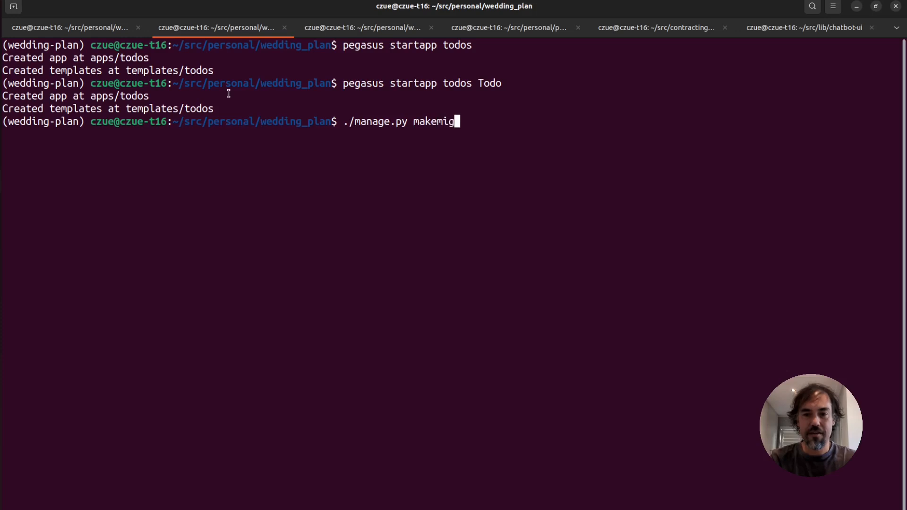
pyautogui.write('rations to')
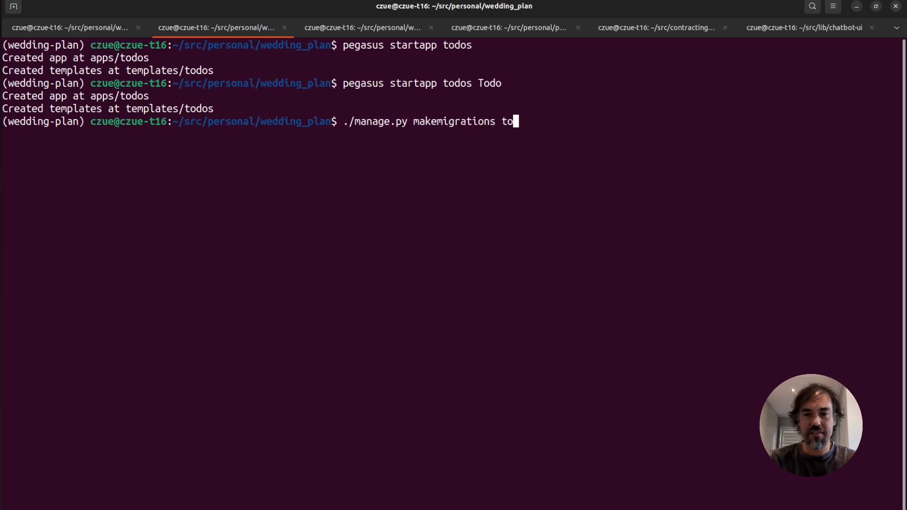
pyautogui.write('dos')
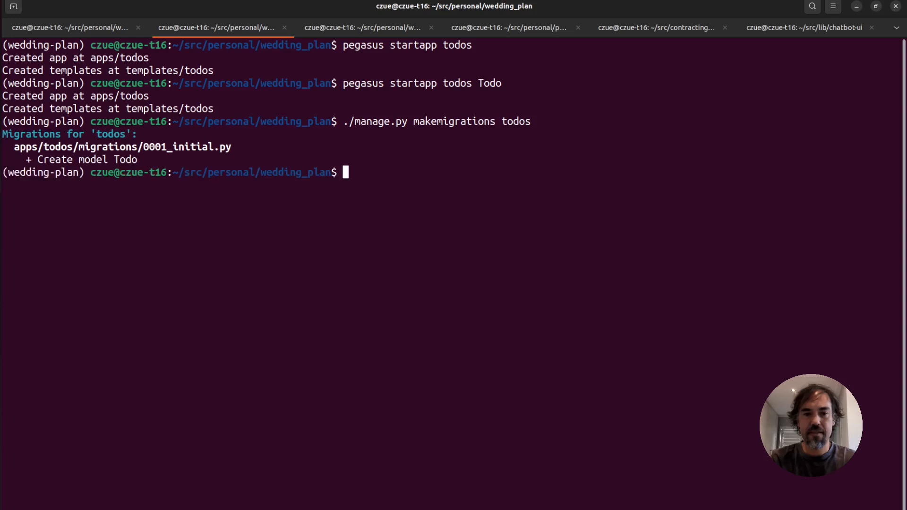
pyautogui.write('./manage.py migrate')
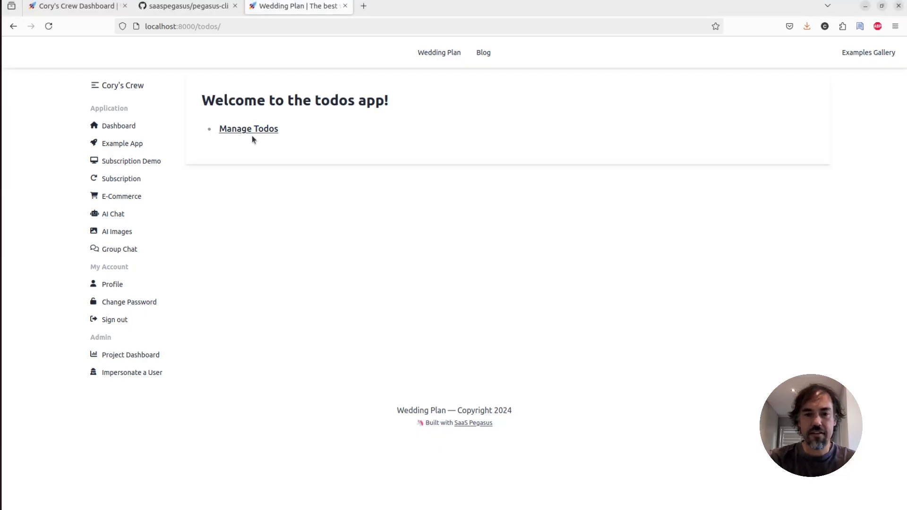
# - Add todos named todo 1, todo 2 and todo 3 via Manage Todos, then start another
pyautogui.click(248, 129)
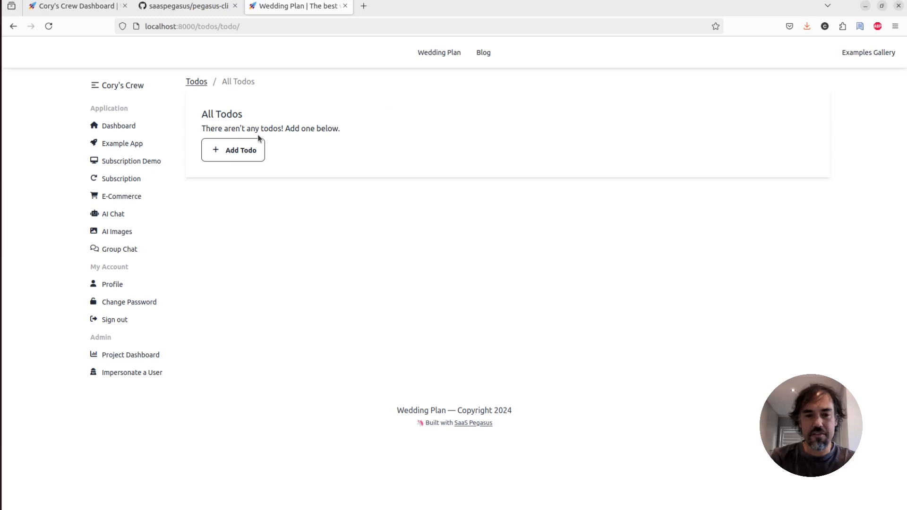
pyautogui.moveTo(224, 119)
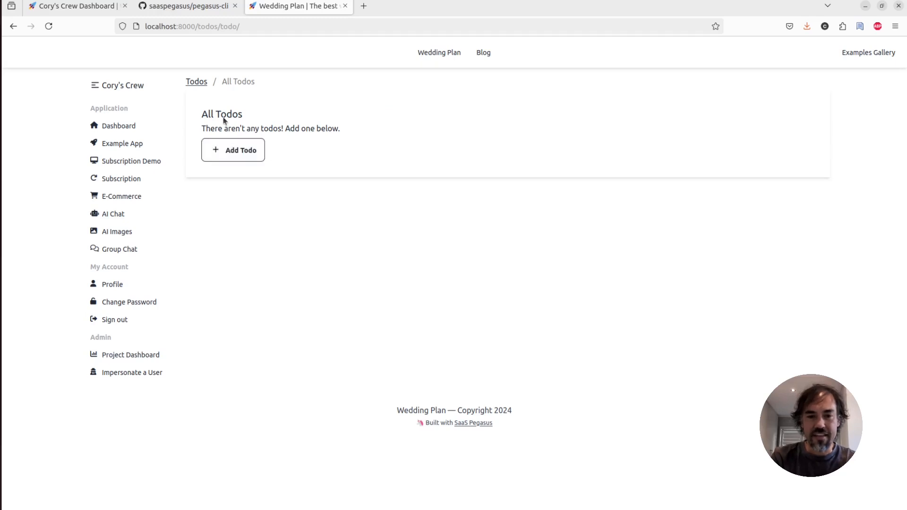
pyautogui.moveTo(232, 149)
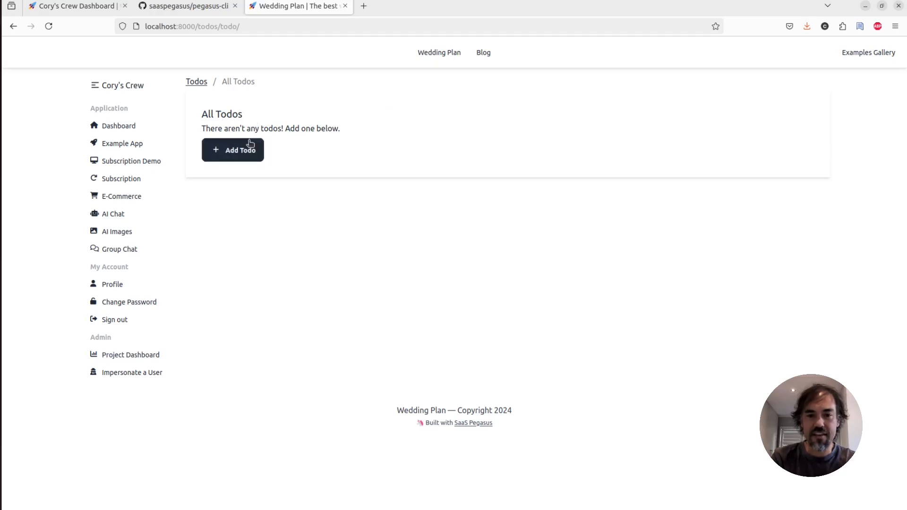
pyautogui.click(233, 149)
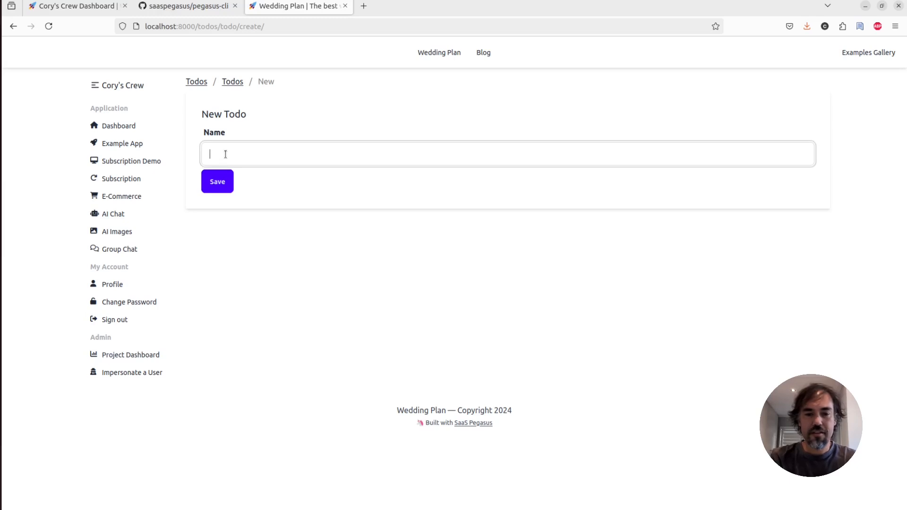
pyautogui.click(217, 181)
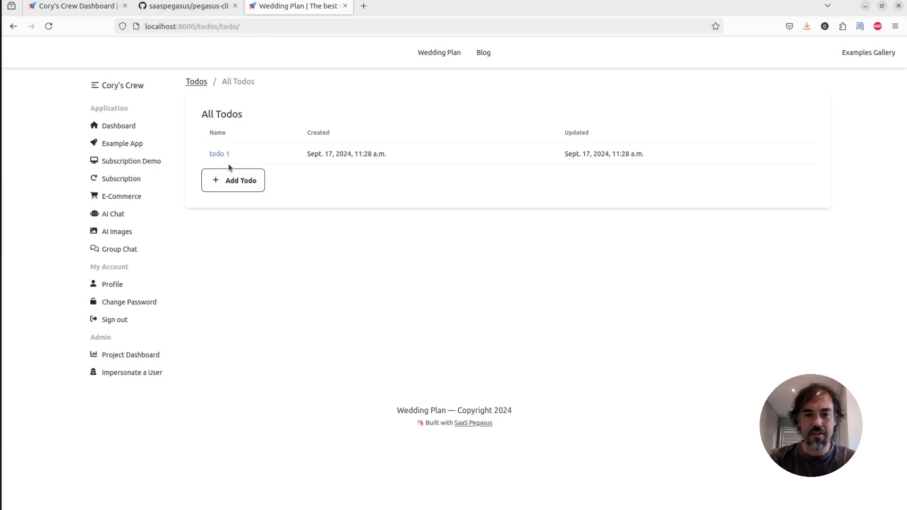
pyautogui.click(233, 180)
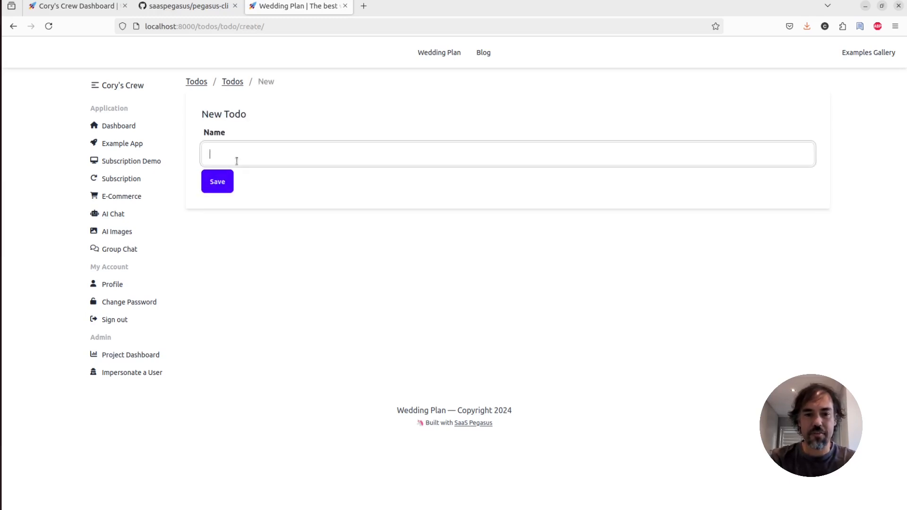
pyautogui.click(217, 181)
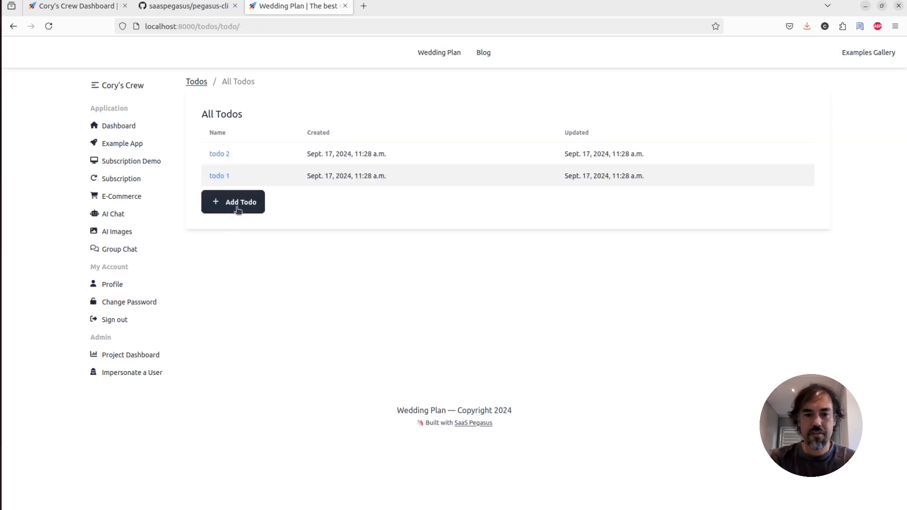
pyautogui.click(233, 202)
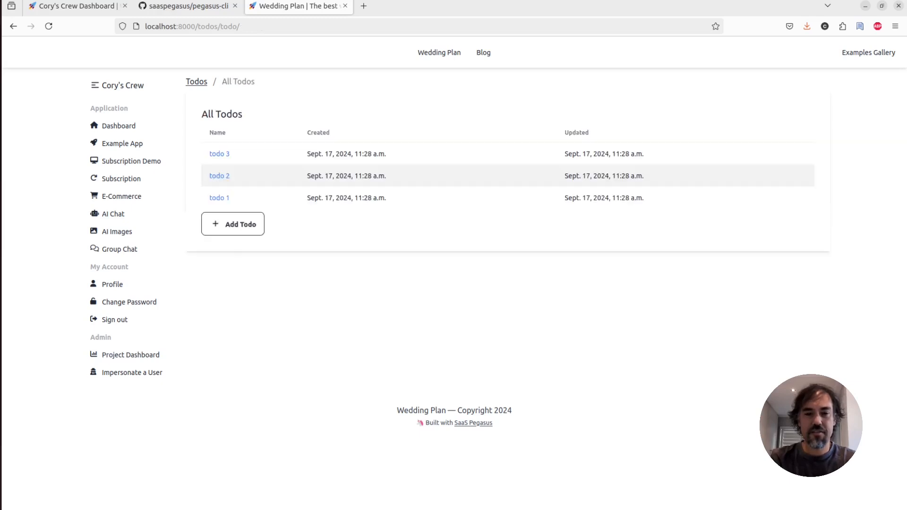
pyautogui.click(233, 224)
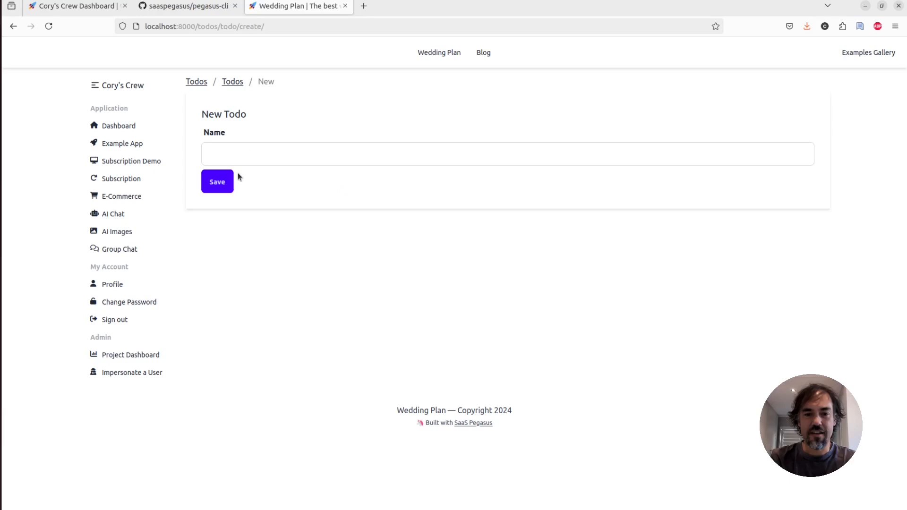
# - Save todos 4 and 5, go back to page 1, and open todo 3's details
pyautogui.click(217, 182)
pyautogui.write('S')
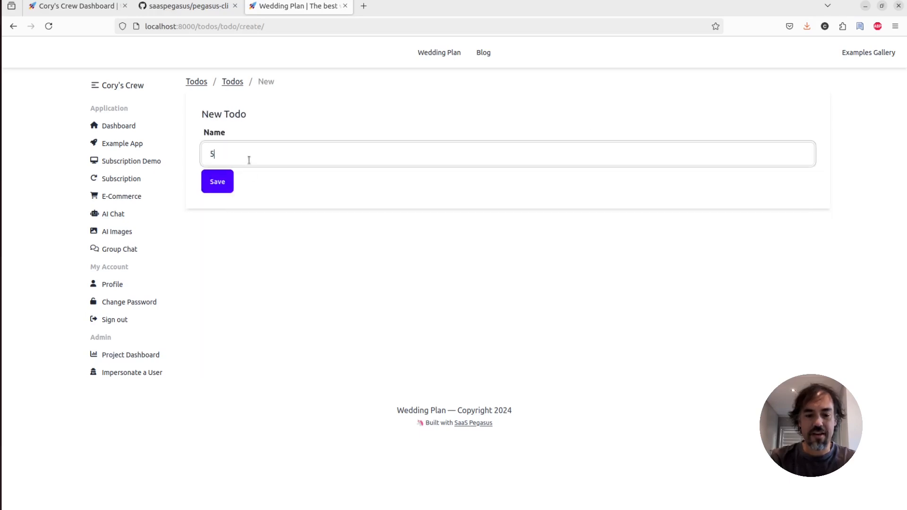
pyautogui.click(217, 181)
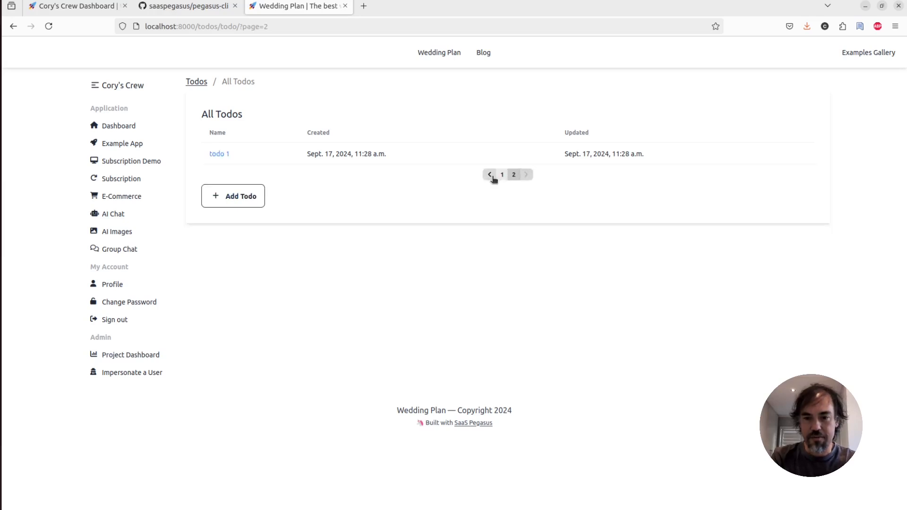
pyautogui.click(490, 174)
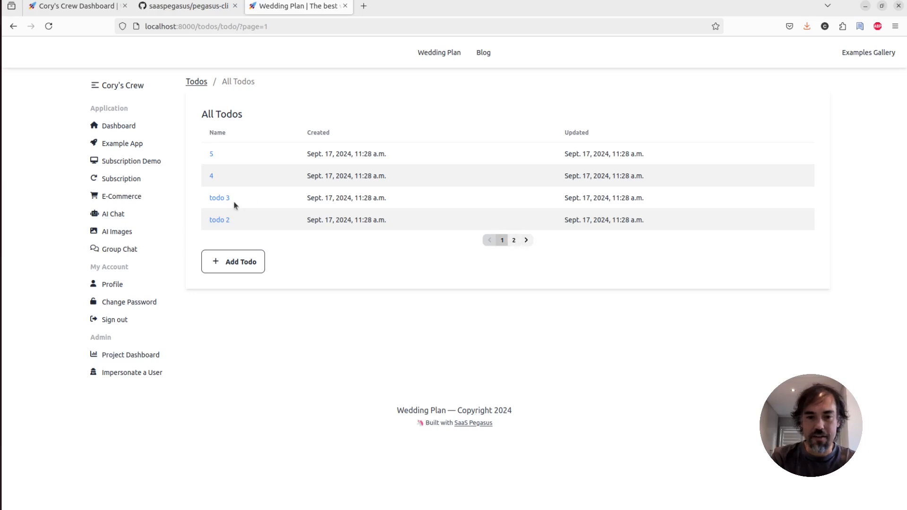
pyautogui.click(220, 198)
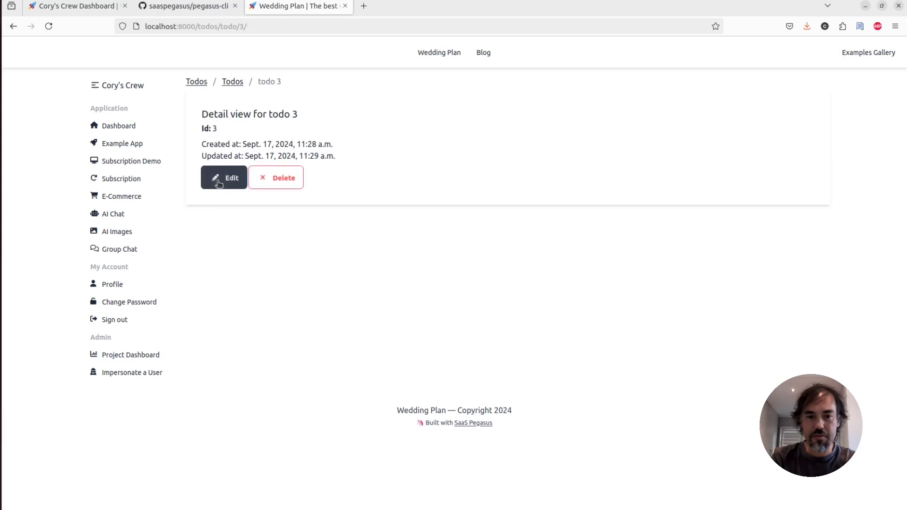
# - Rename todo 3 to 'todo 3 edited', save it, and open the Firefox developer tools
pyautogui.click(224, 177)
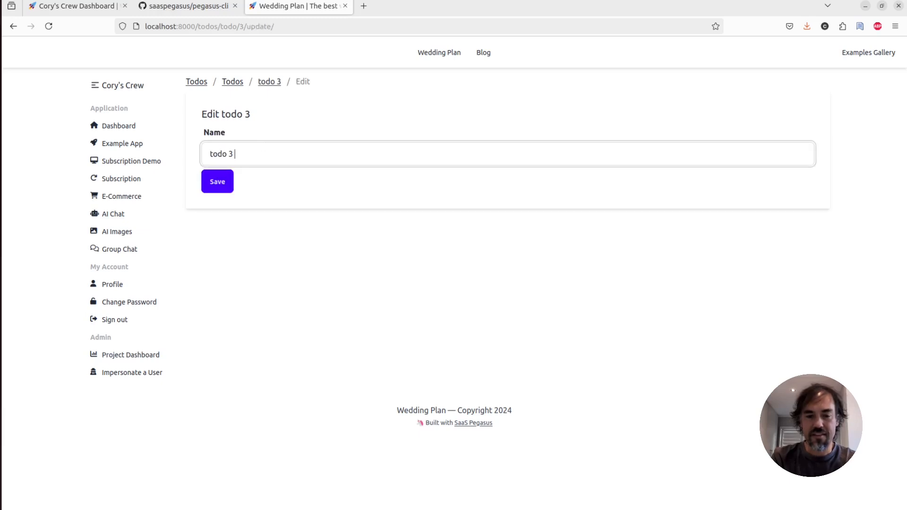
pyautogui.click(217, 181)
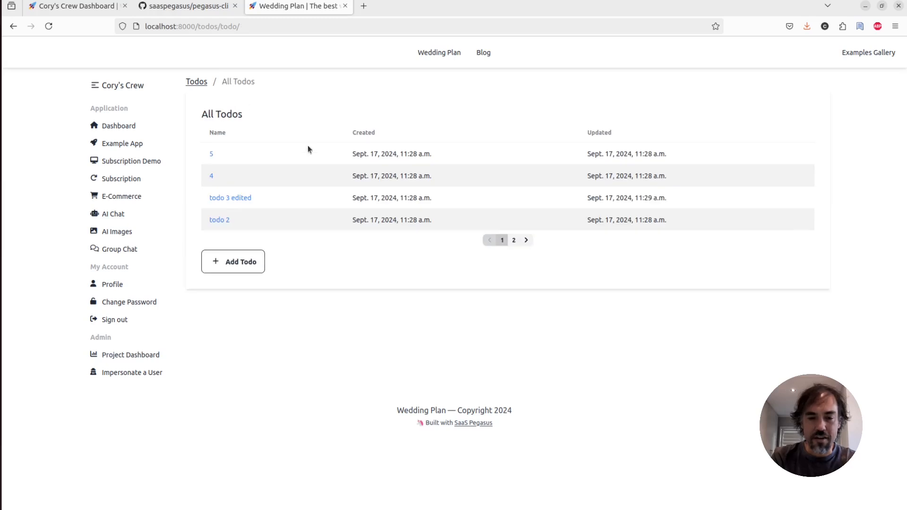
pyautogui.press('F12')
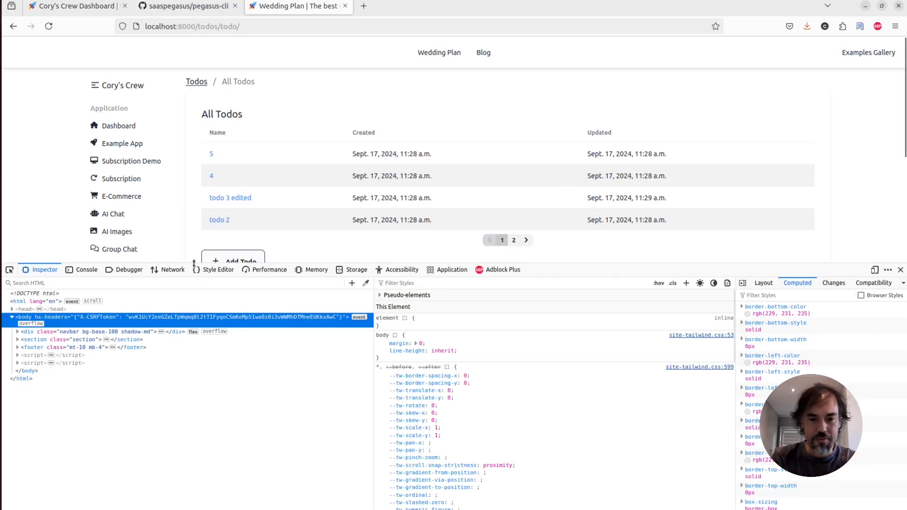
# - Capture network requests while re-saving 'todo 3 edited', then return to All Todos and close devtools
pyautogui.click(172, 269)
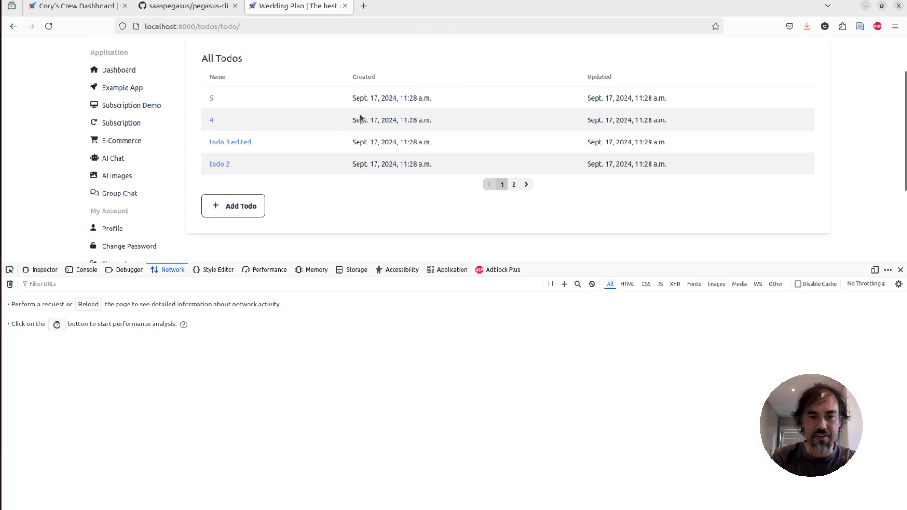
pyautogui.click(230, 143)
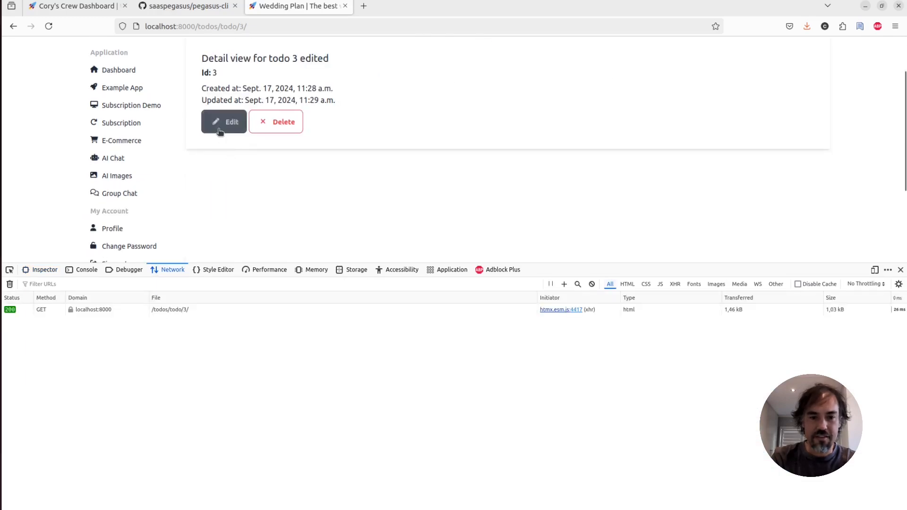
pyautogui.click(223, 121)
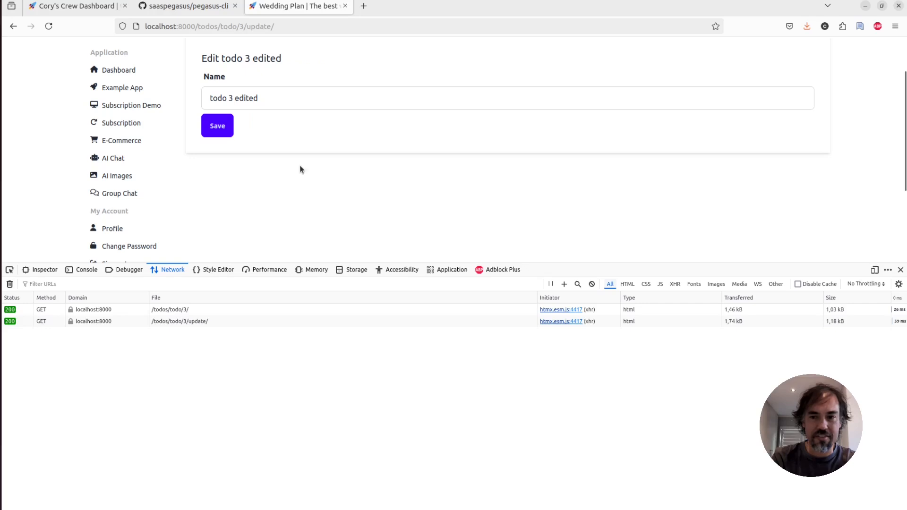
pyautogui.click(217, 125)
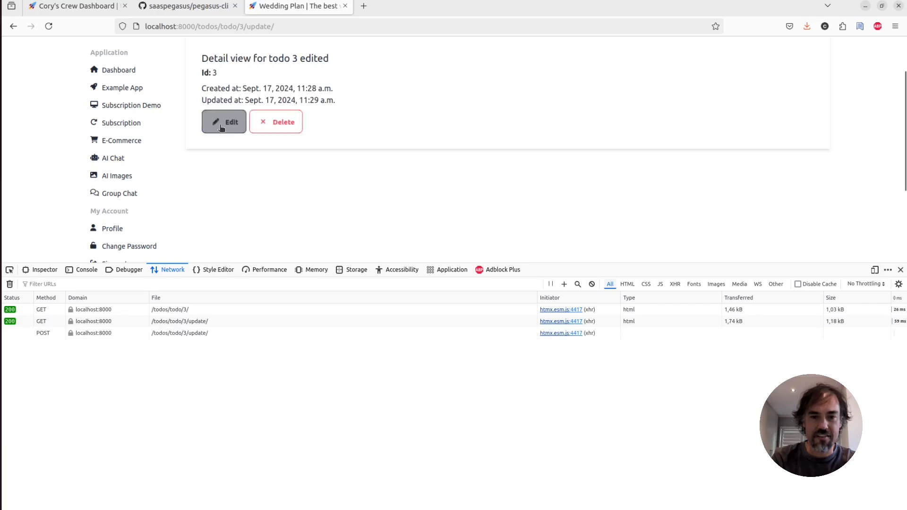
pyautogui.click(223, 122)
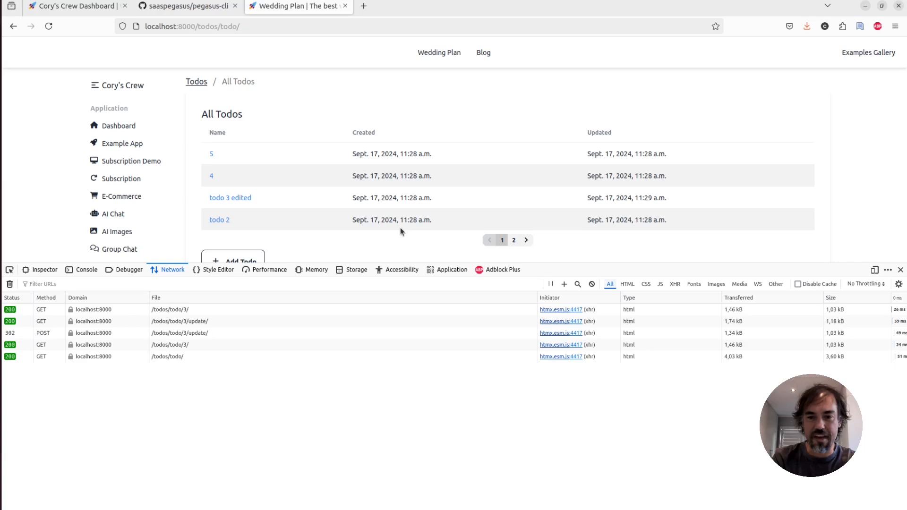
pyautogui.click(899, 269)
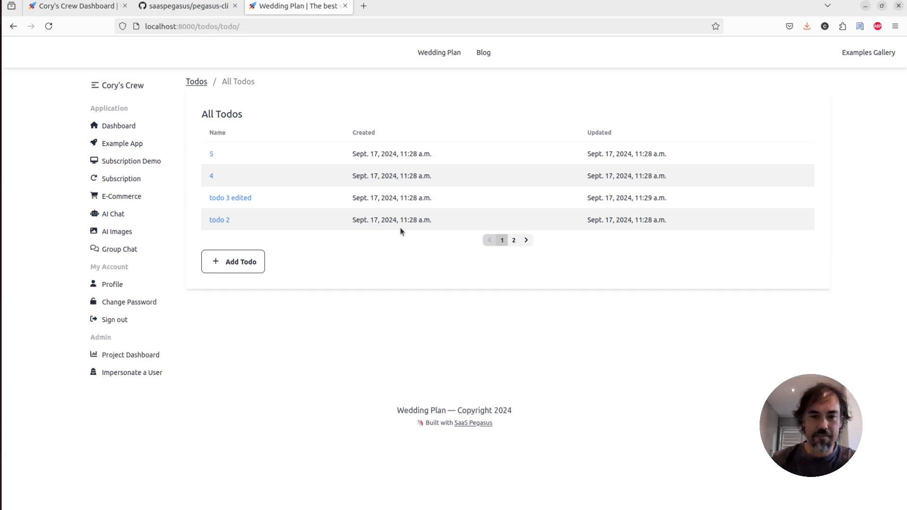
pyautogui.moveTo(297, 155)
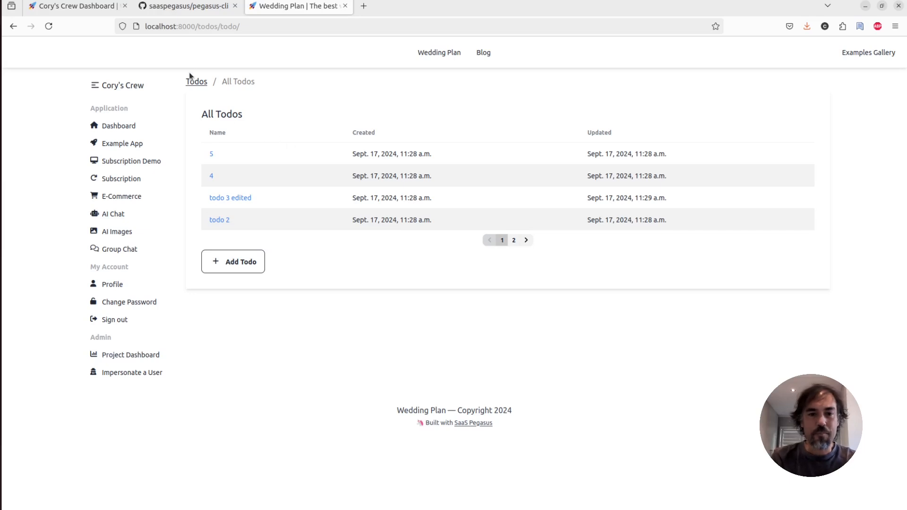
# - In the terminal, run migrate and 'pegasus startapp todos Todo Project'
pyautogui.click(196, 81)
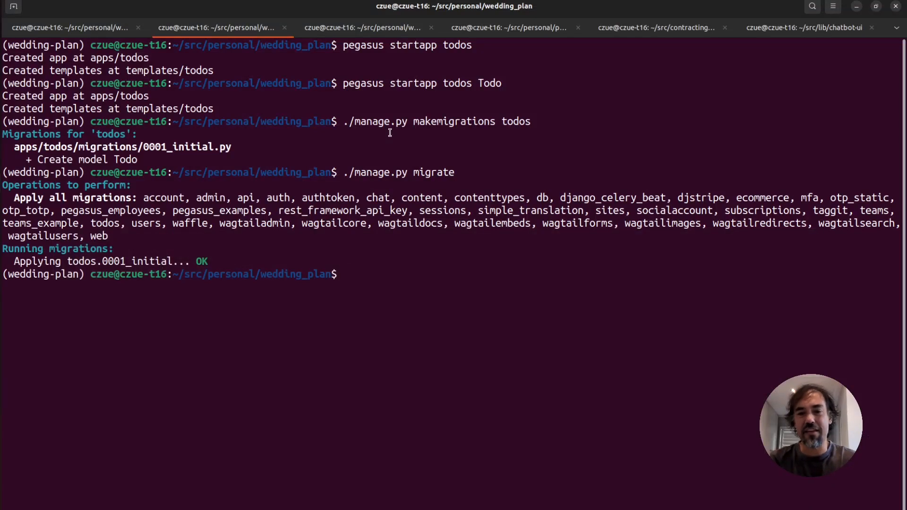
pyautogui.write('./manage.py migrate')
pyautogui.write('pegasus startapp todos Todo')
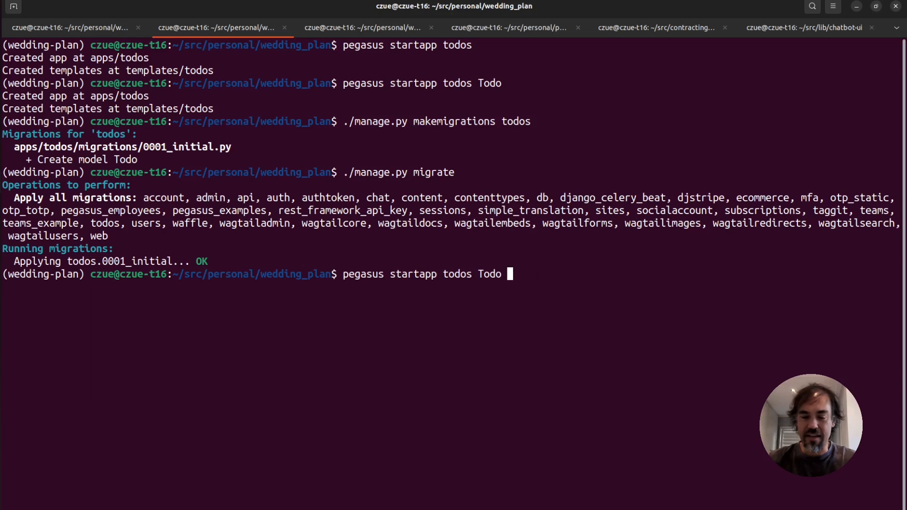
pyautogui.write('Pro')
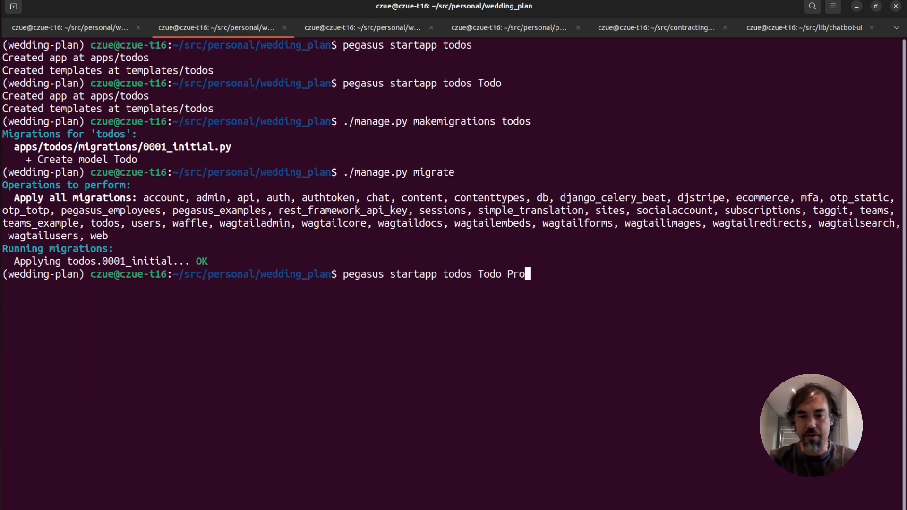
pyautogui.write('ject')
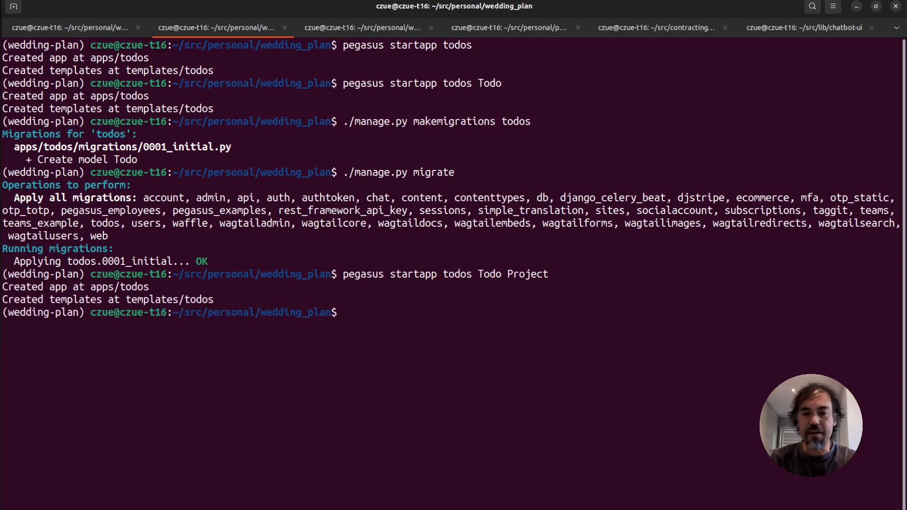
pyautogui.write('./manage.py migrate')
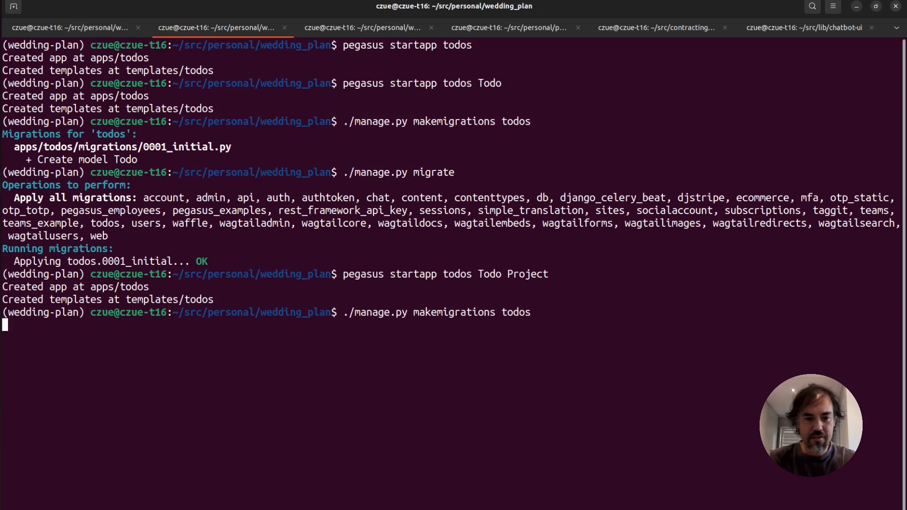
pyautogui.write('pegasus startapp todos Todo Project')
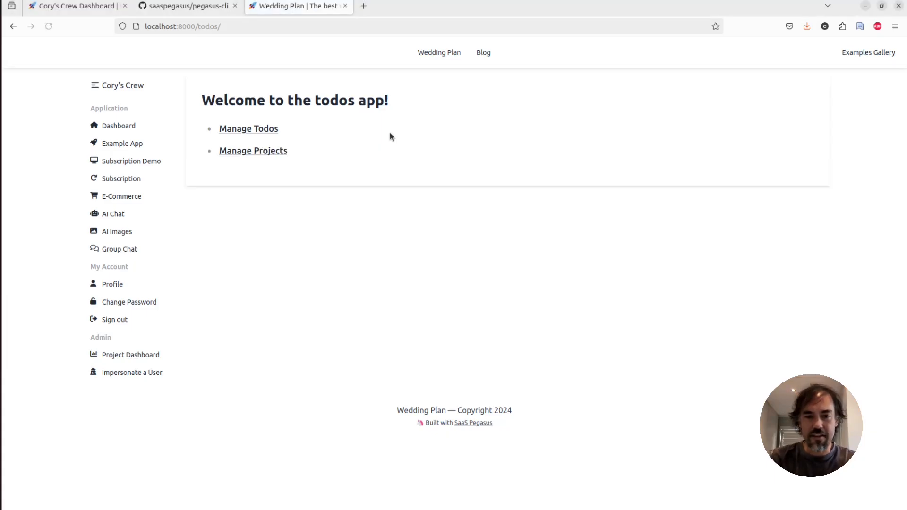
pyautogui.moveTo(302, 152)
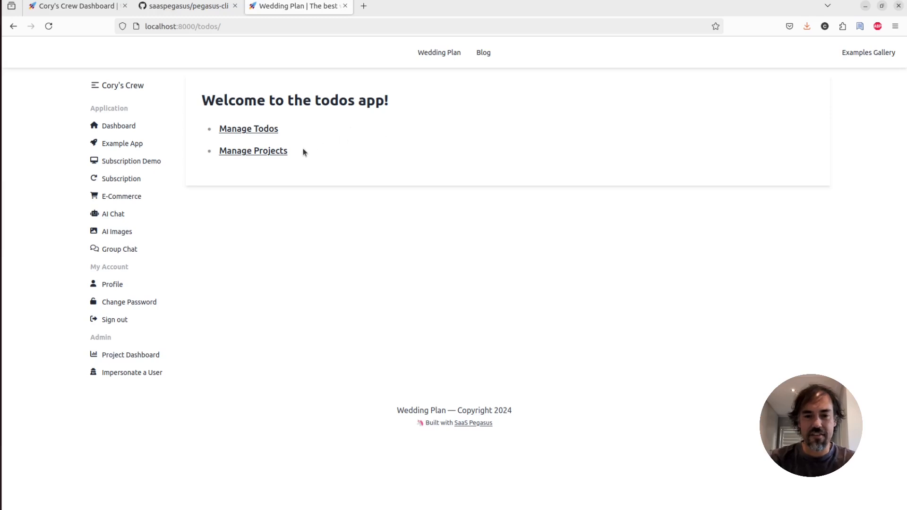
# - Open Manage Projects and click Add Project from the empty projects list
pyautogui.click(252, 151)
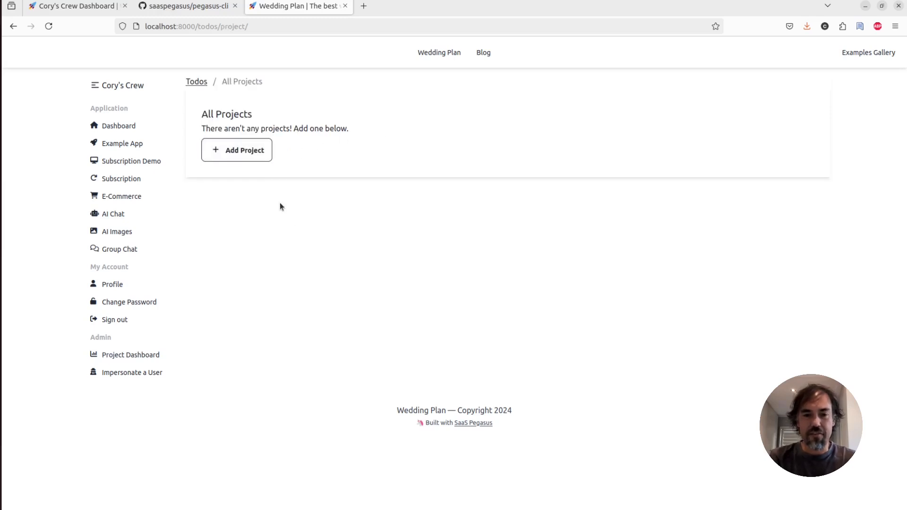
pyautogui.click(236, 150)
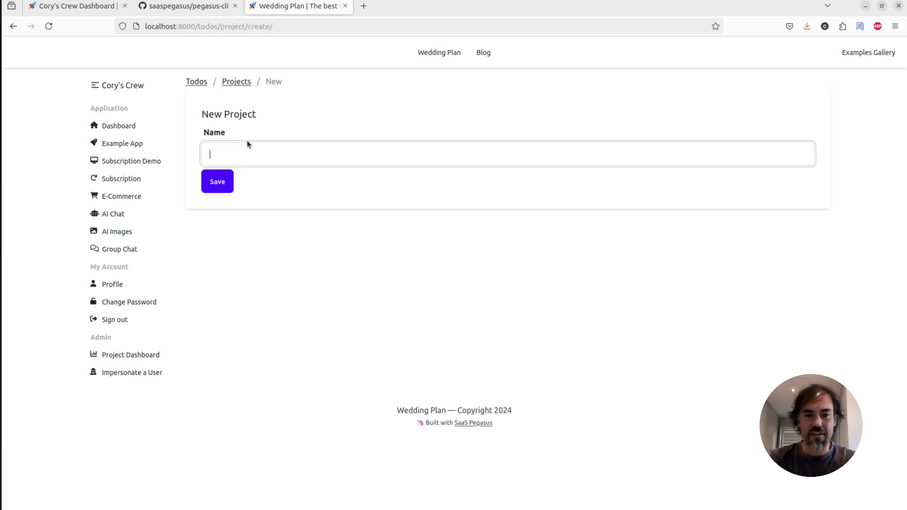
pyautogui.click(217, 181)
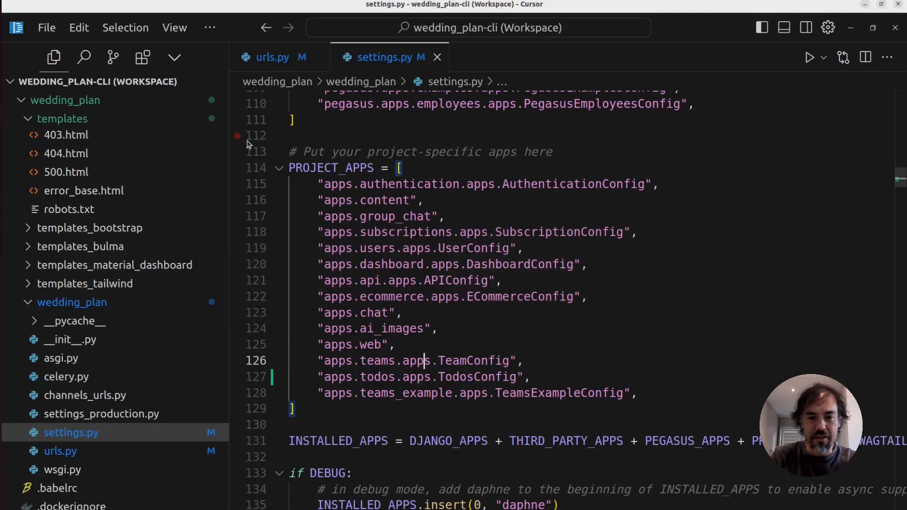
# - Search 'models' in Cursor to open apps/todos/models.py
pyautogui.write('models.CharField(max_length=100')
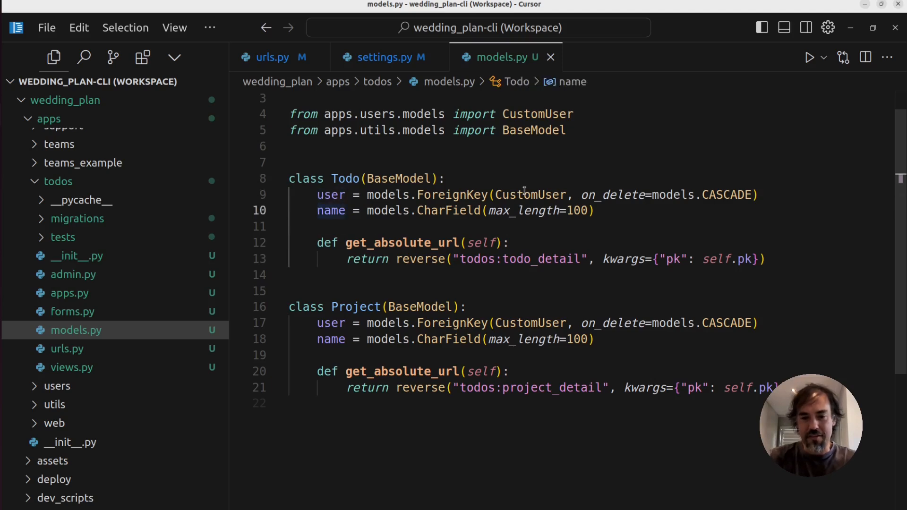
# - Add 'project = models.ForeignKey("Project", on_delete=models.CASCADE)' to Todo and expand templates/todos
pyautogui.write('project')
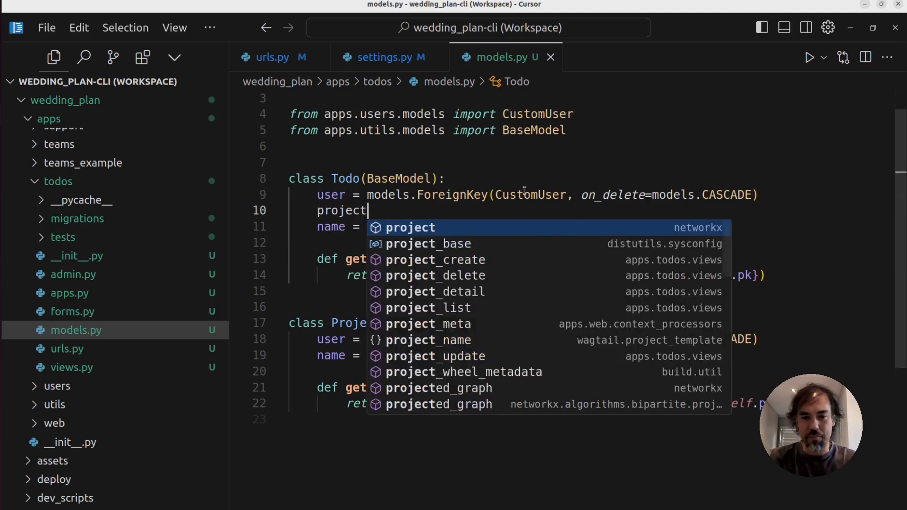
pyautogui.write('= models.ForeignKey("Project", on_delete=models.CASCADE)')
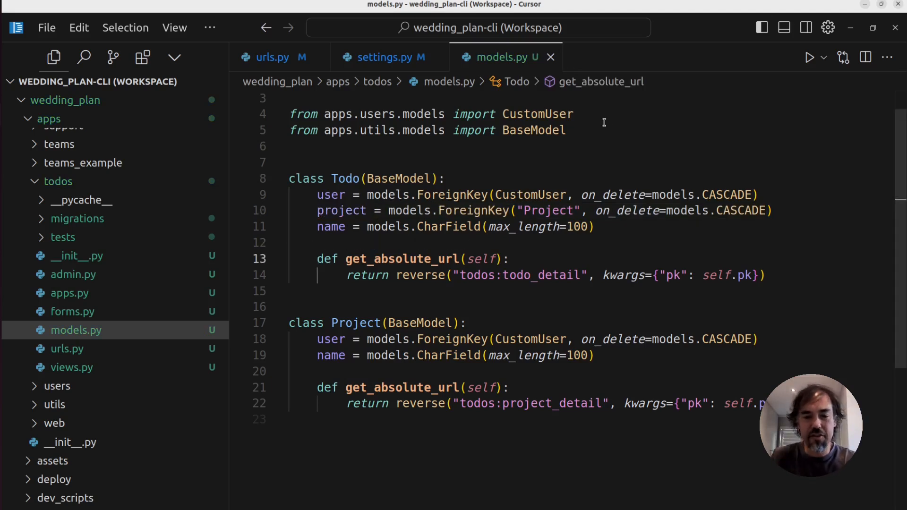
pyautogui.moveTo(593, 156)
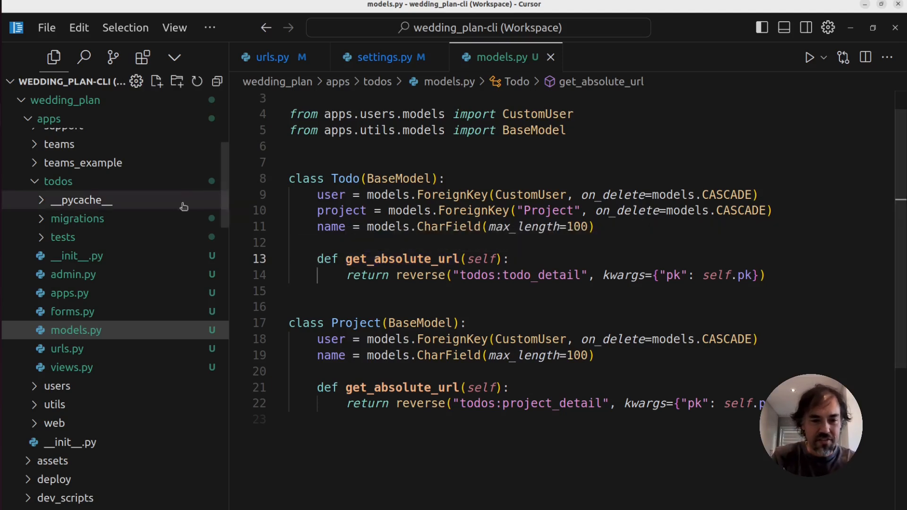
pyautogui.click(57, 181)
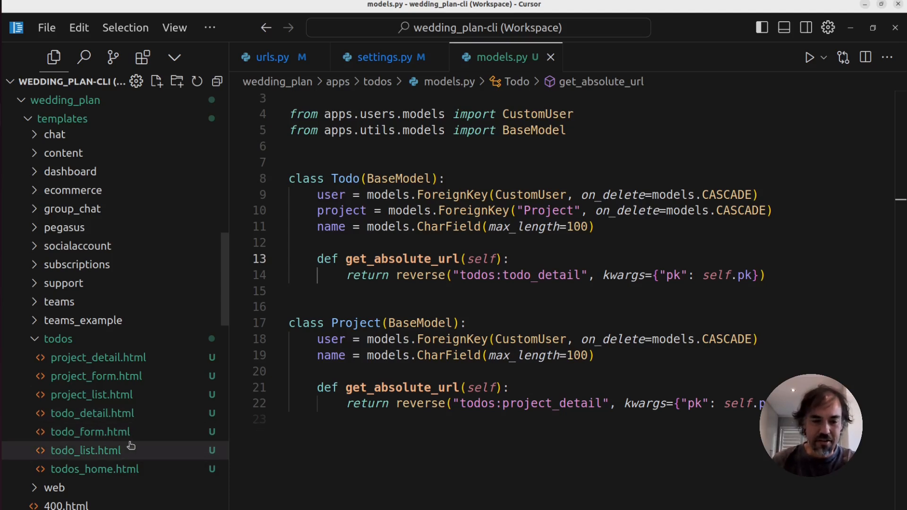
# - Review todo_list.html and project_list.html, then return to the pegasus-cli GitHub tab
pyautogui.click(86, 451)
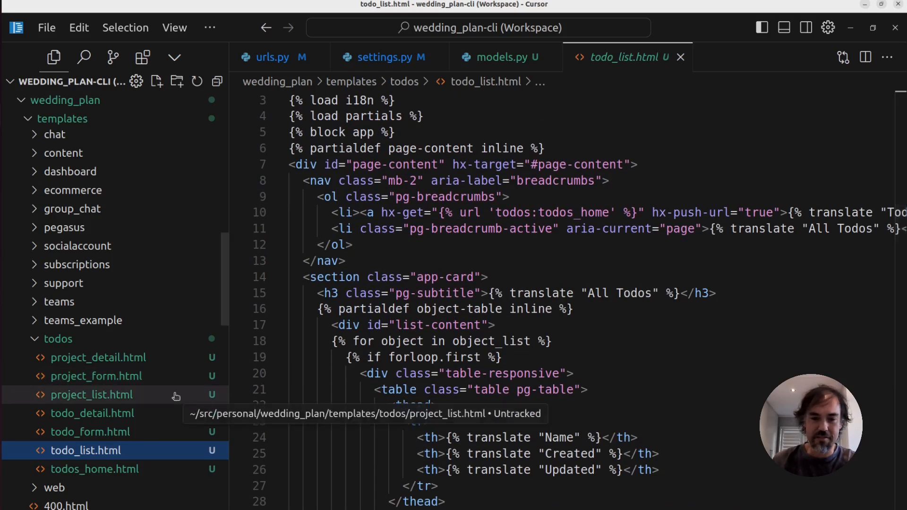
pyautogui.click(92, 413)
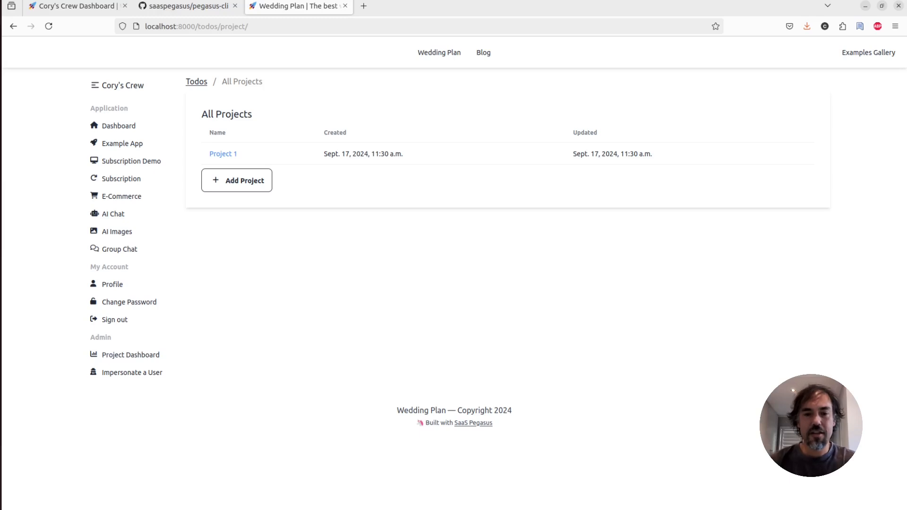
pyautogui.click(187, 6)
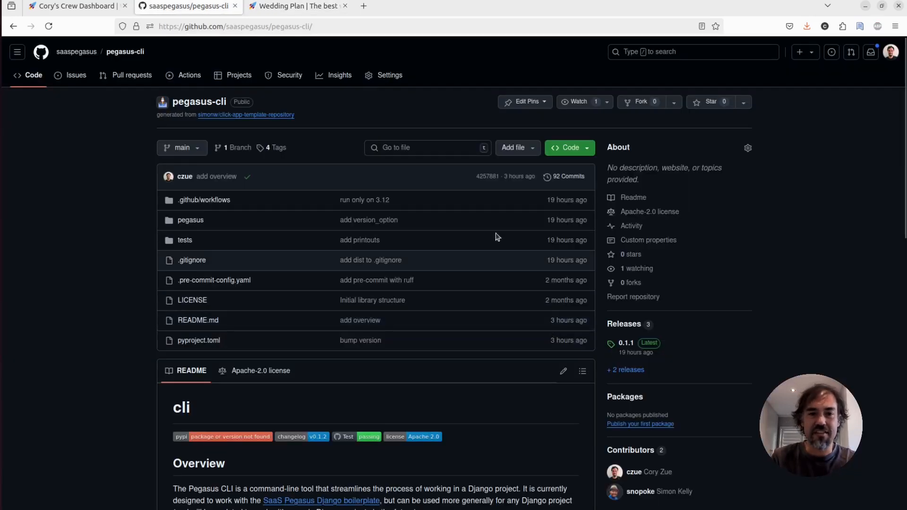